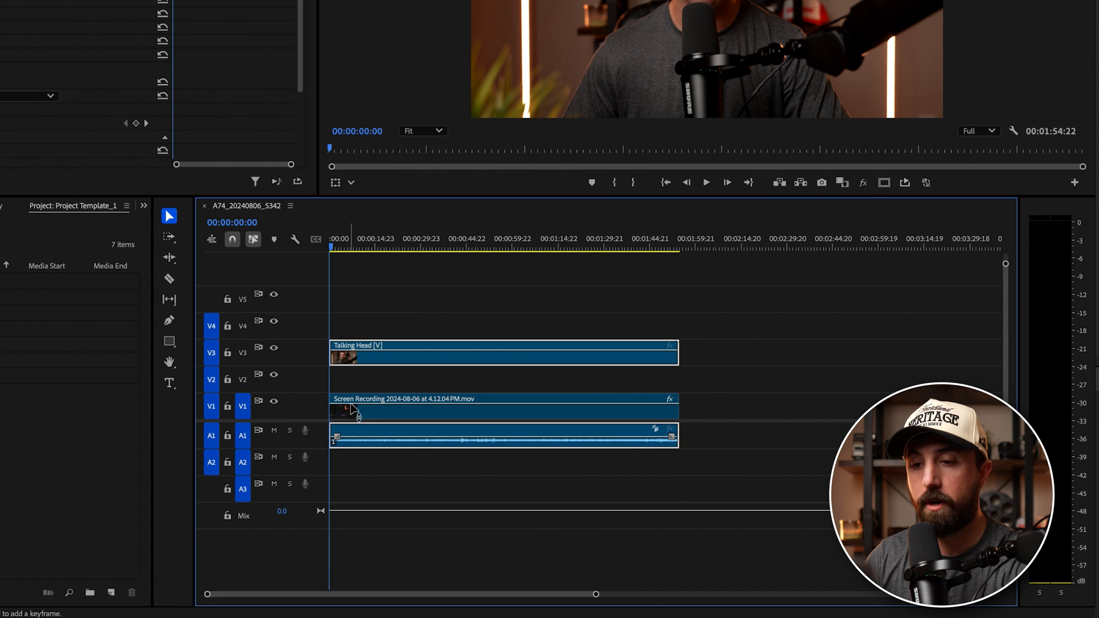
pyautogui.moveTo(169, 343)
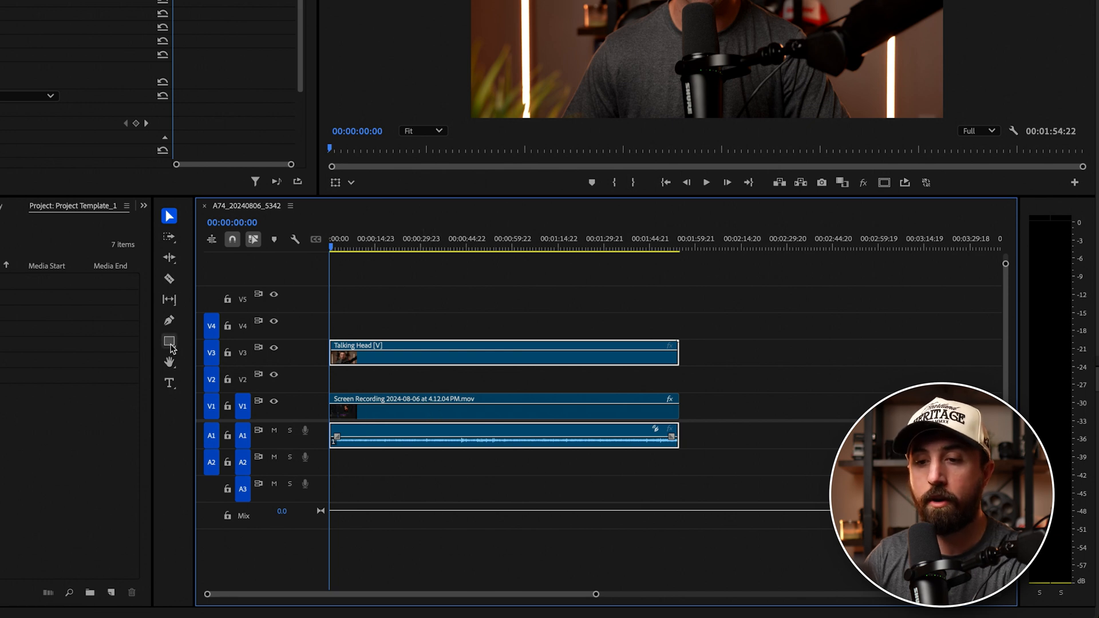
# - Pick the Ellipse Tool from the shape tool group to draw the circle graphic
pyautogui.click(169, 341)
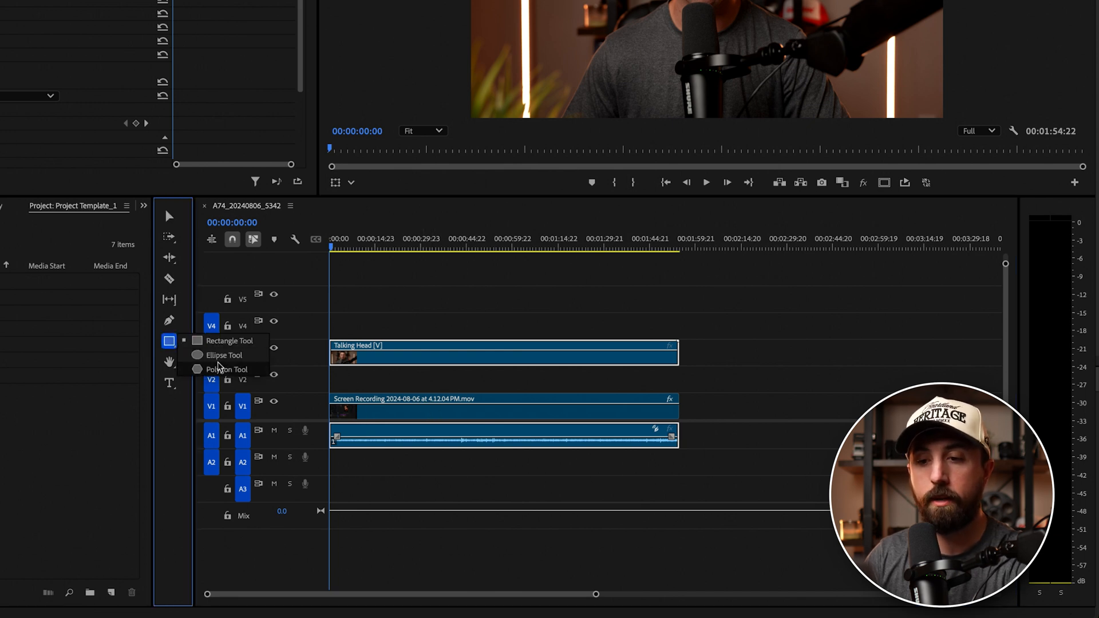
pyautogui.click(218, 355)
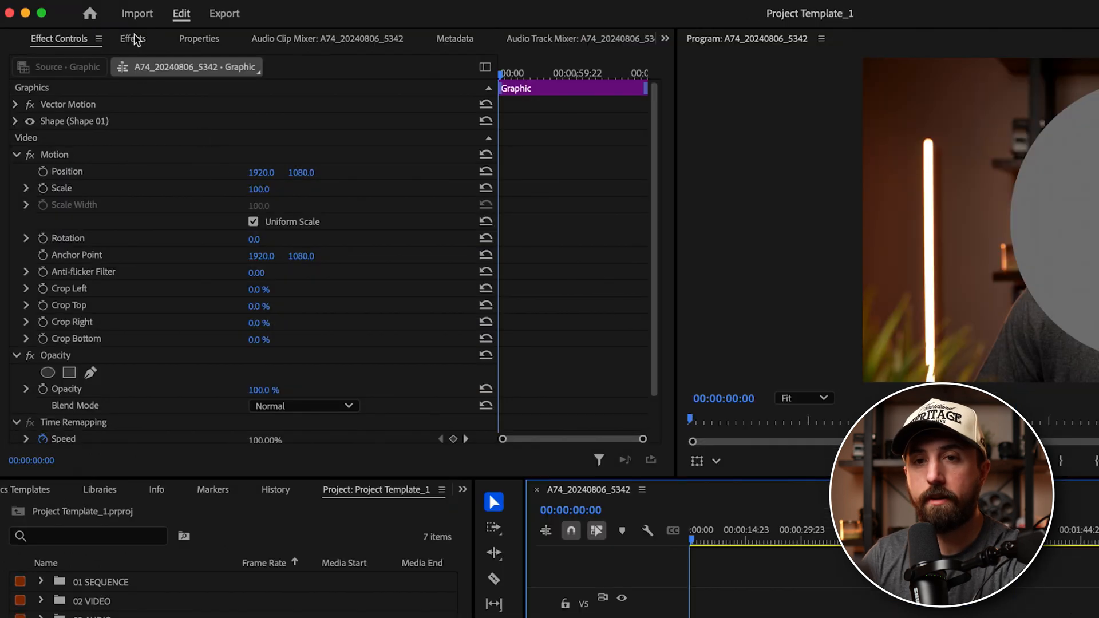
# - Search the Effects panel for 'offset', then 'track', to apply Offset and Track Matte Key
pyautogui.write('off')
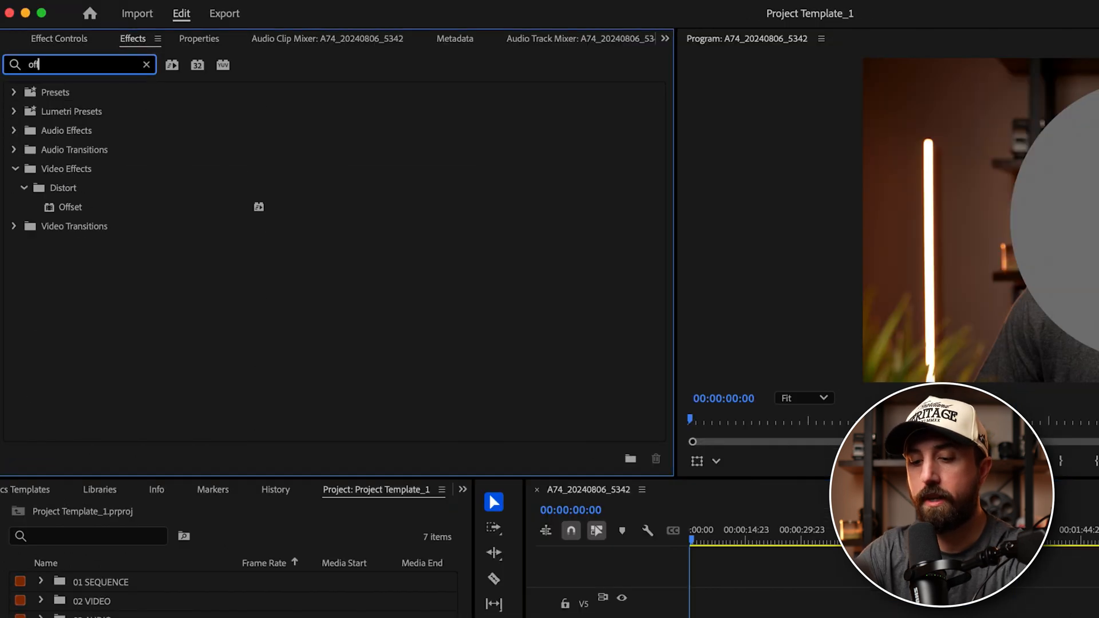
pyautogui.write('set')
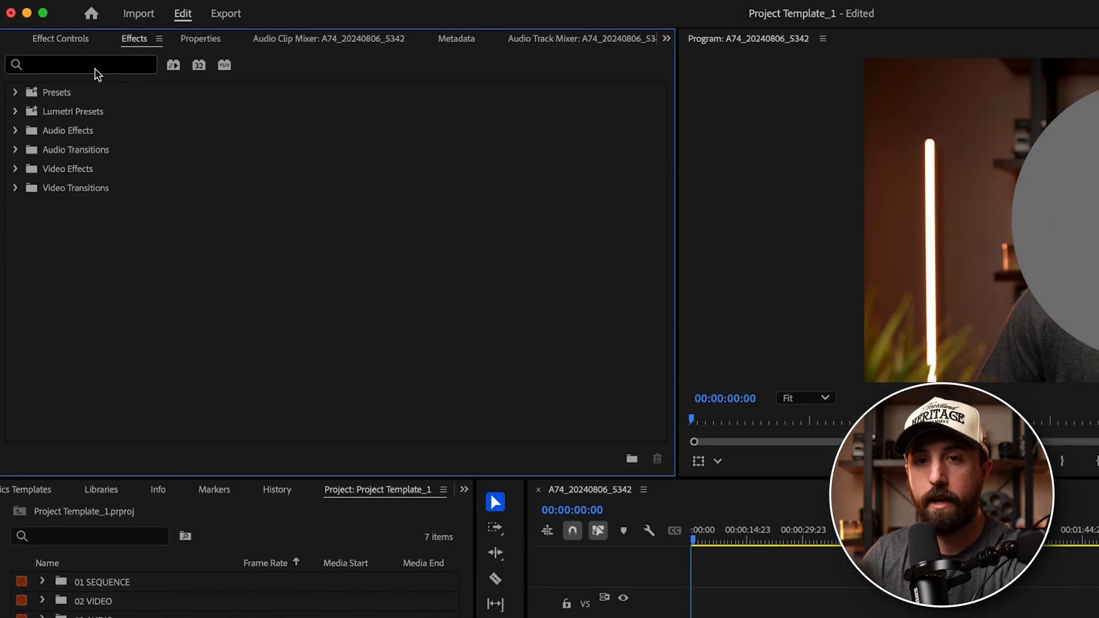
pyautogui.write('track')
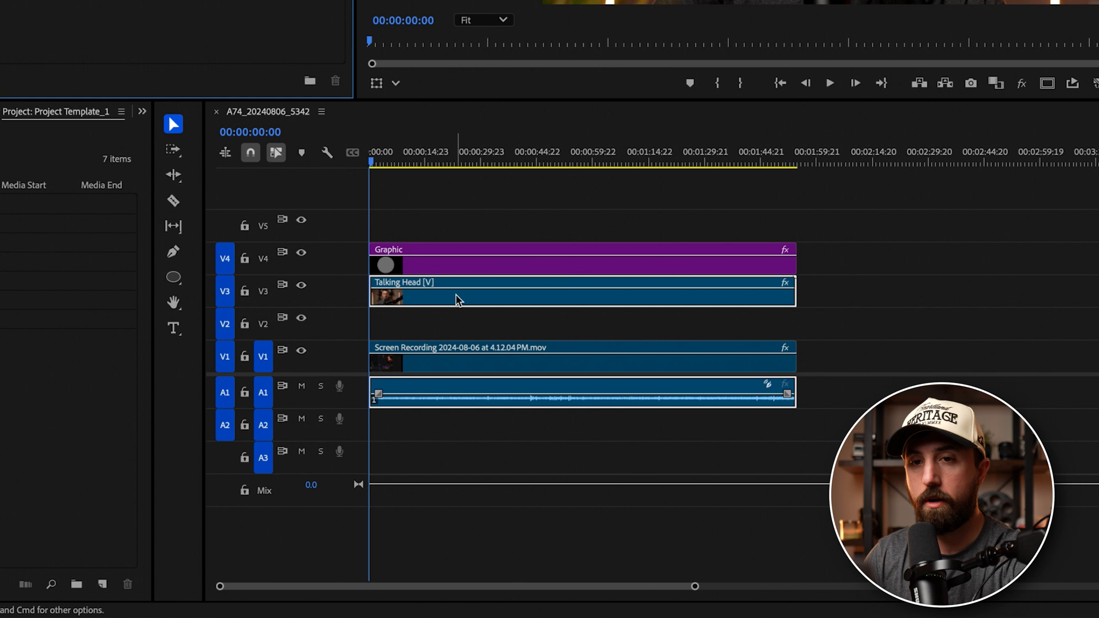
pyautogui.moveTo(473, 309)
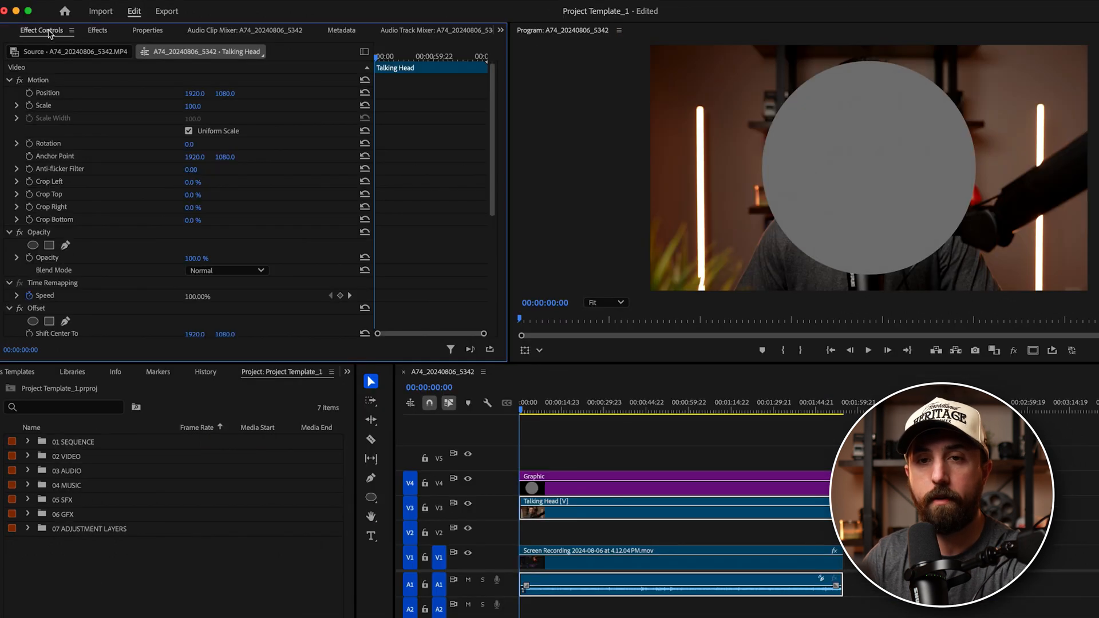
# - Set the Track Matte Key's Matte to Video 4 in Effect Controls
pyautogui.scroll(-3)
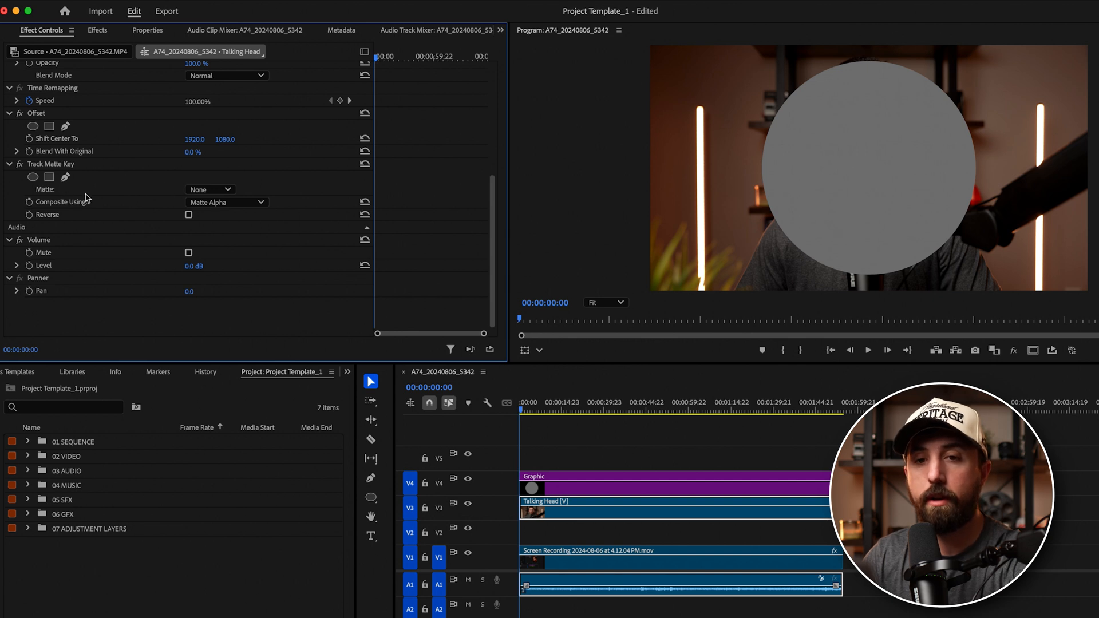
pyautogui.click(209, 190)
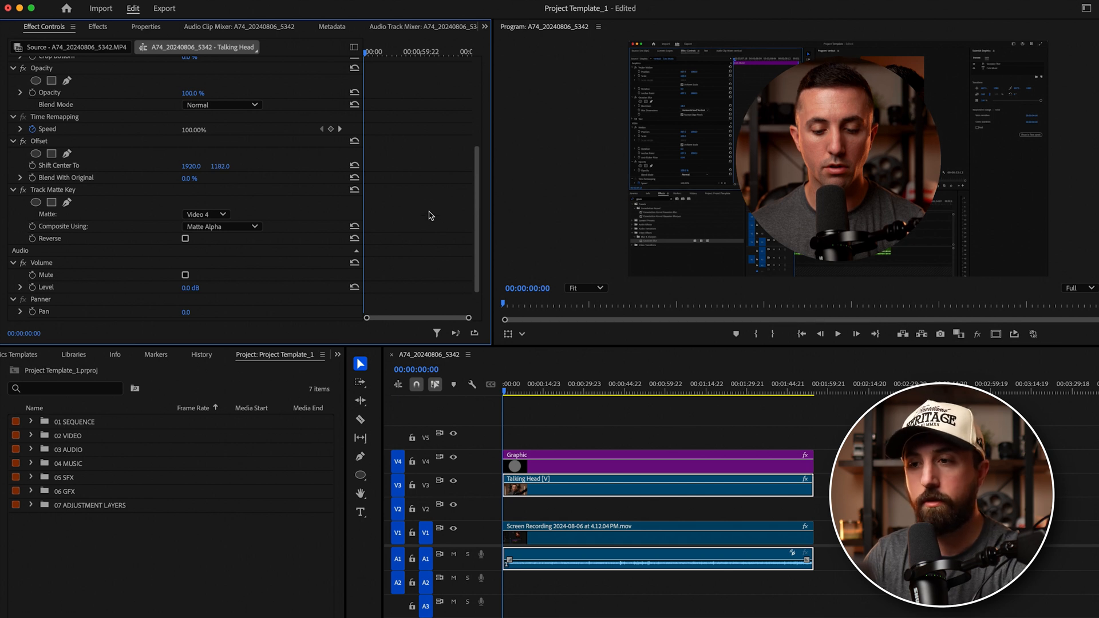
# - Select the circle Graphic clip to show its Effect Controls
pyautogui.click(659, 462)
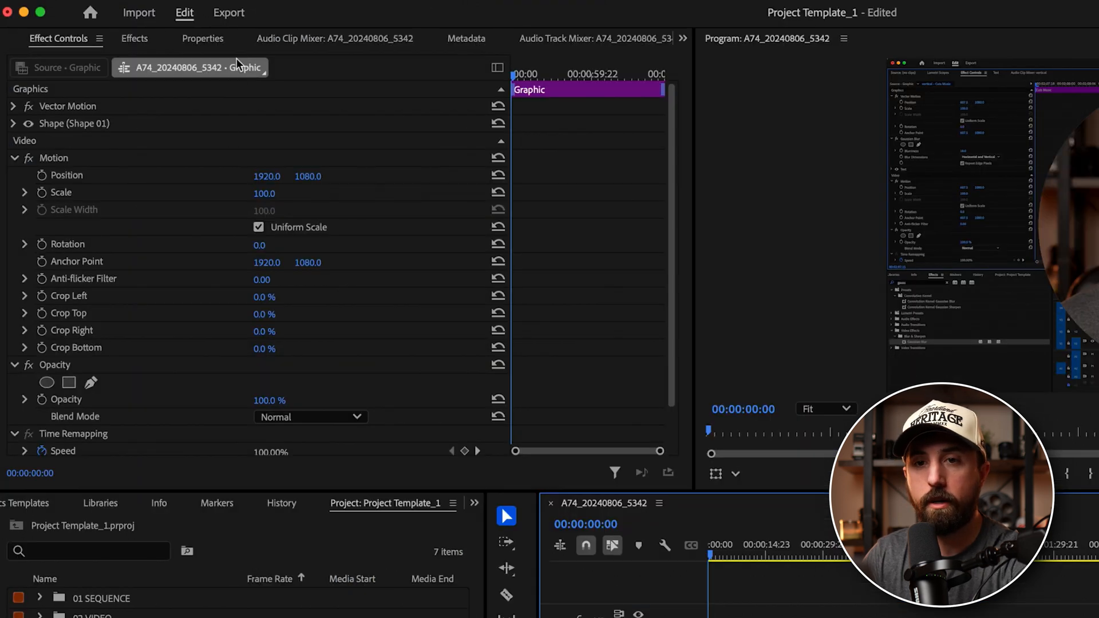
# - Show the Properties panel from the Window menu
pyautogui.click(203, 39)
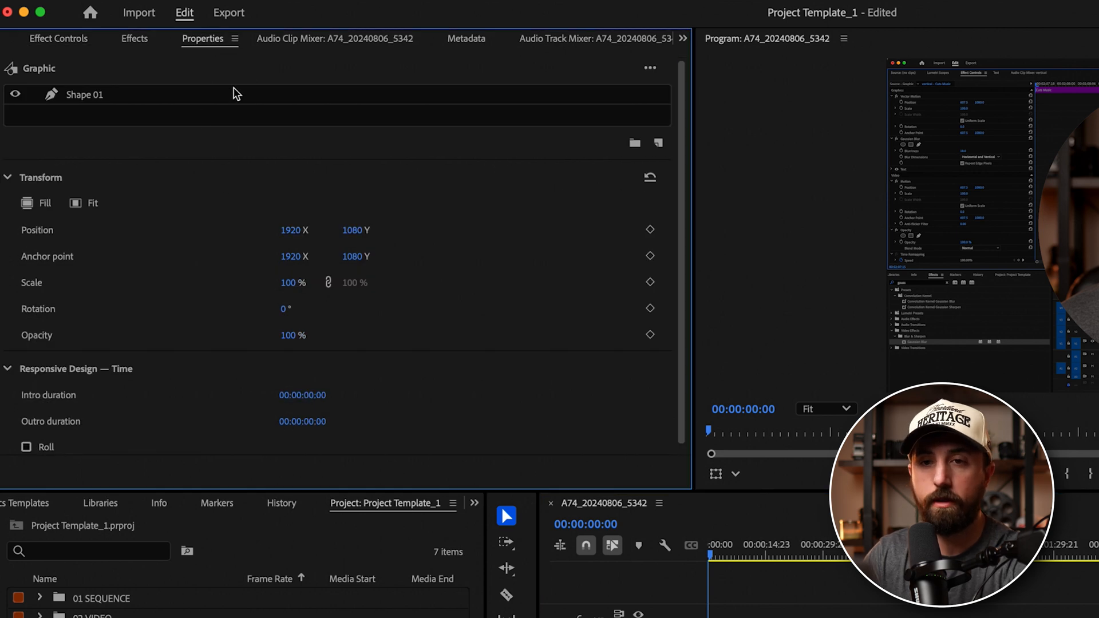
pyautogui.click(478, 13)
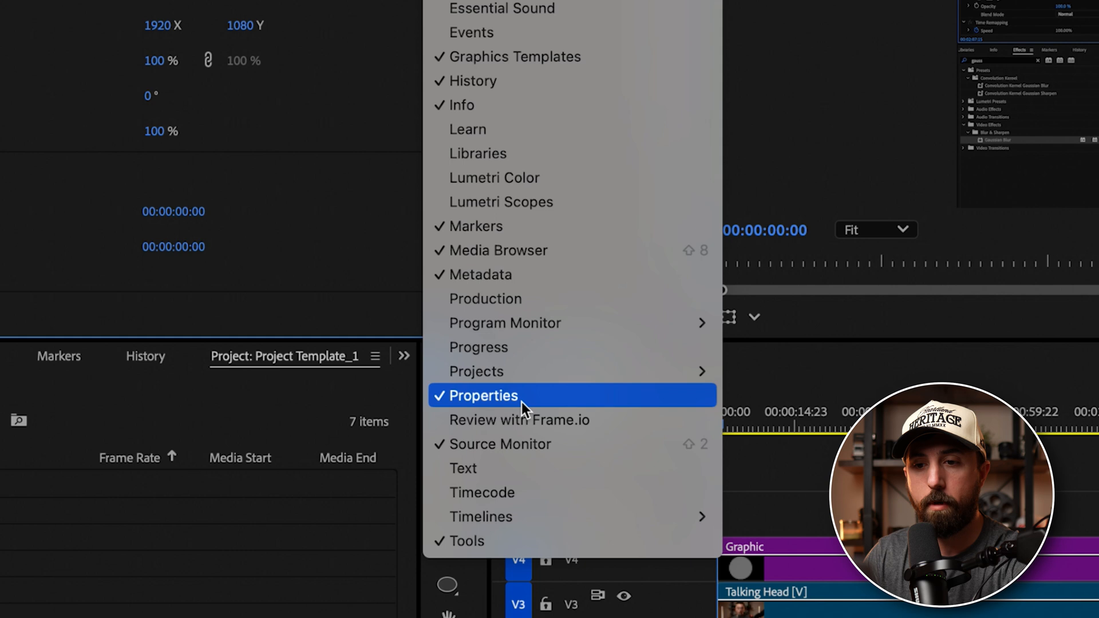
pyautogui.click(486, 395)
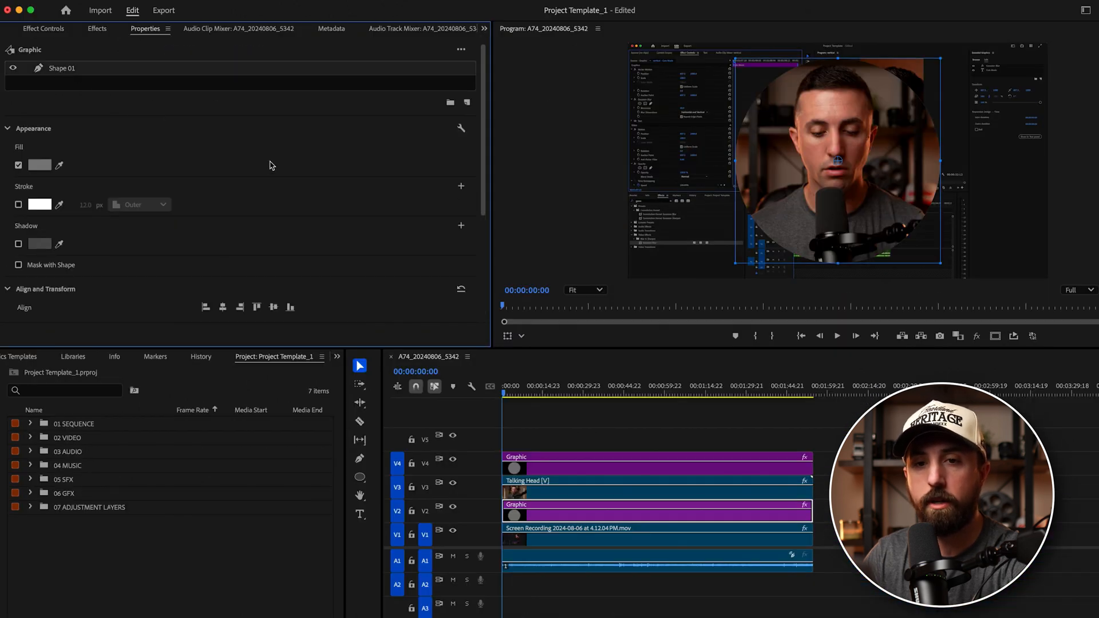
# - Turn off the circle copy's fill and add a 19 px white outer stroke
pyautogui.click(18, 165)
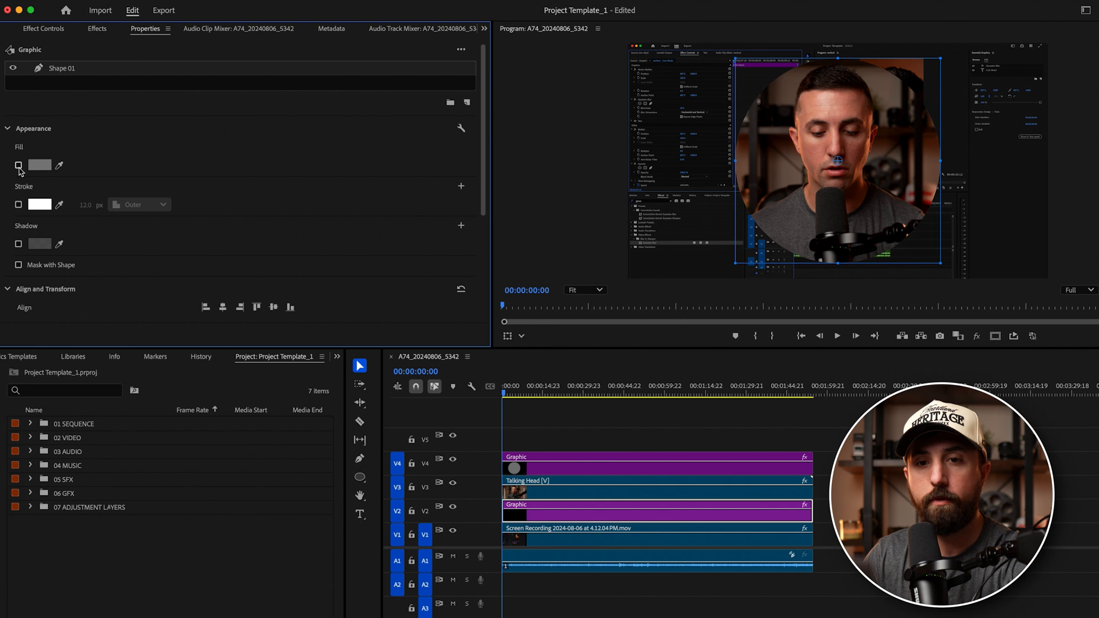
pyautogui.click(19, 204)
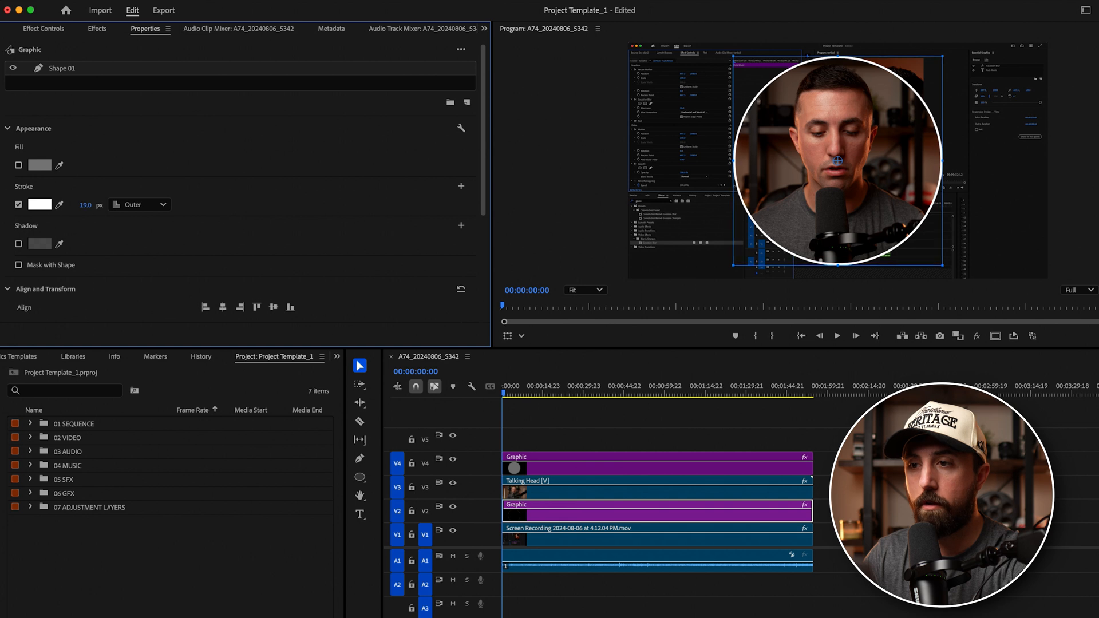
pyautogui.click(138, 203)
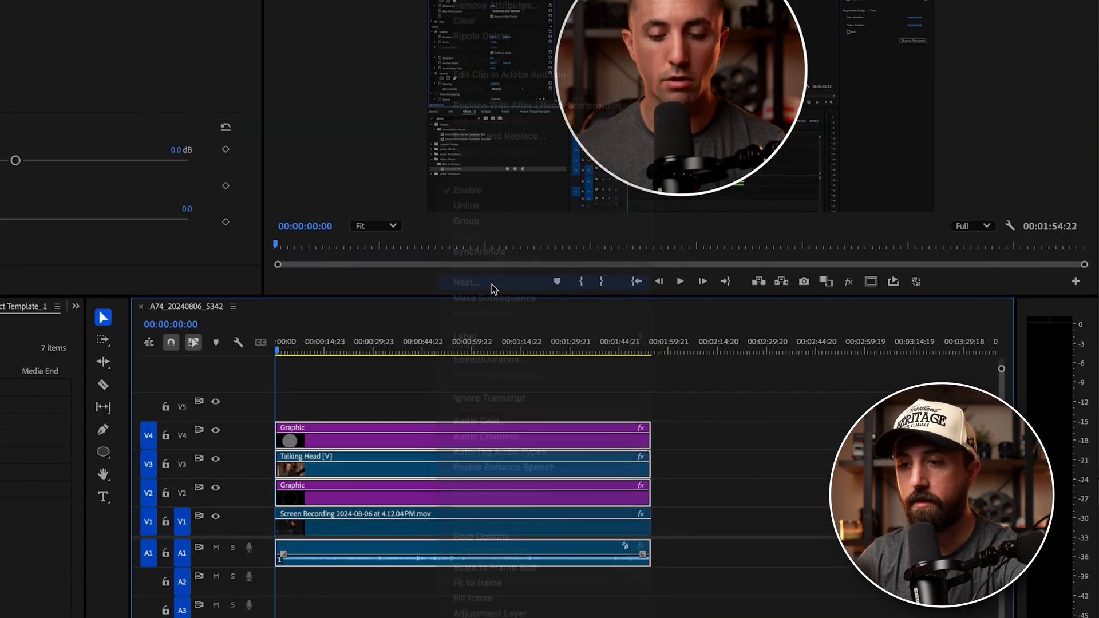
# - Nest the V2–V4 clips and select the resulting nested sequence clip
pyautogui.click(466, 282)
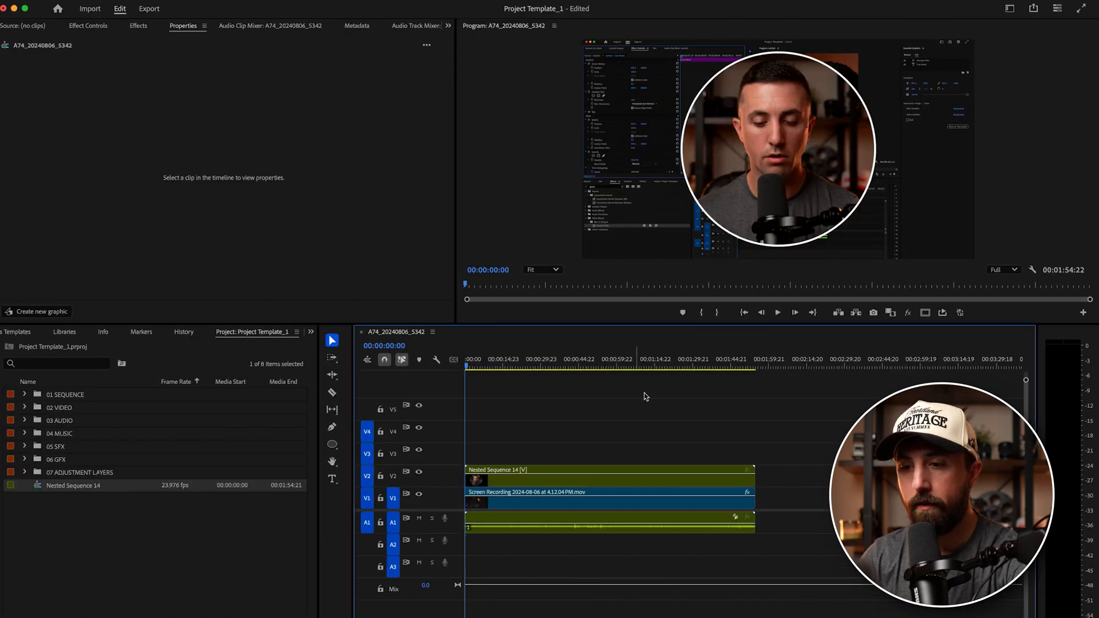
pyautogui.click(138, 26)
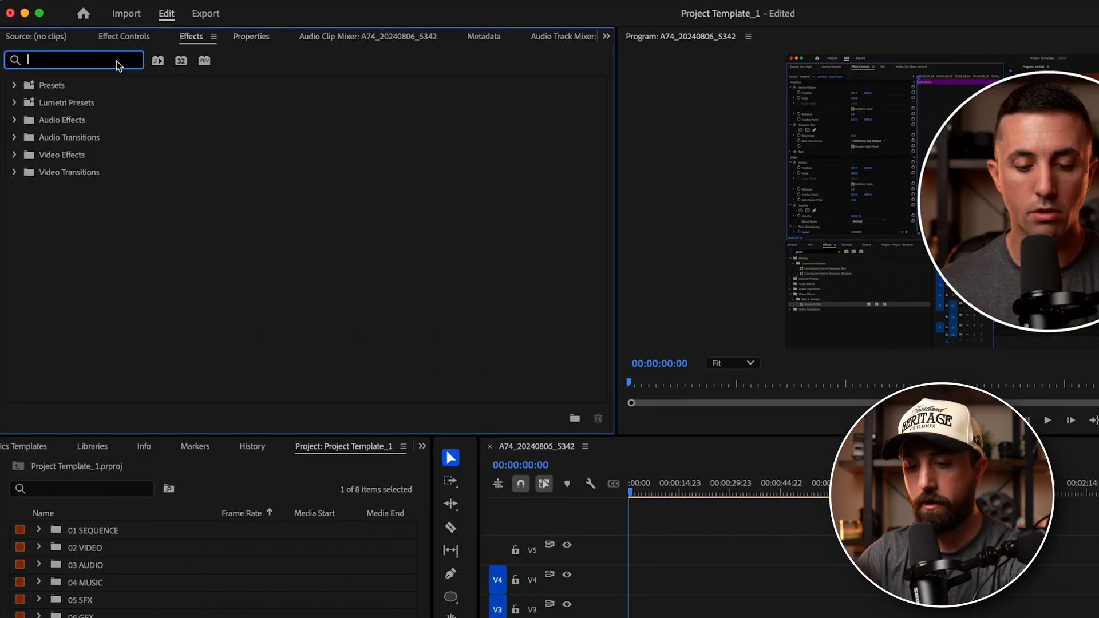
# - Search 'drop' to apply Drop Shadow with opacity 83%, distance 78, softness 106
pyautogui.write('drop')
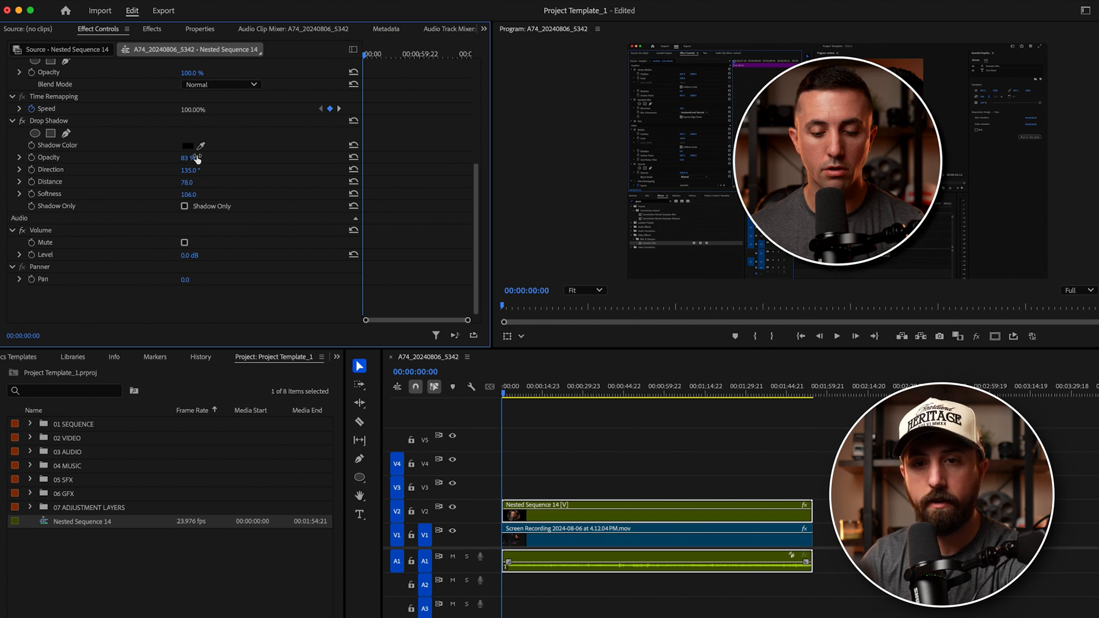
pyautogui.moveTo(454, 229)
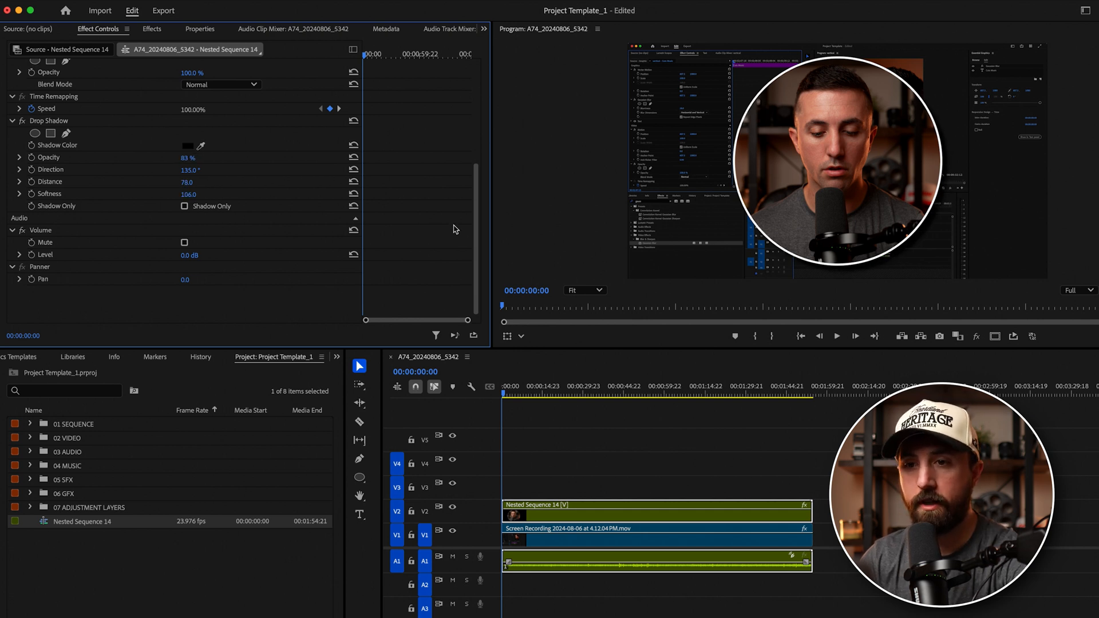